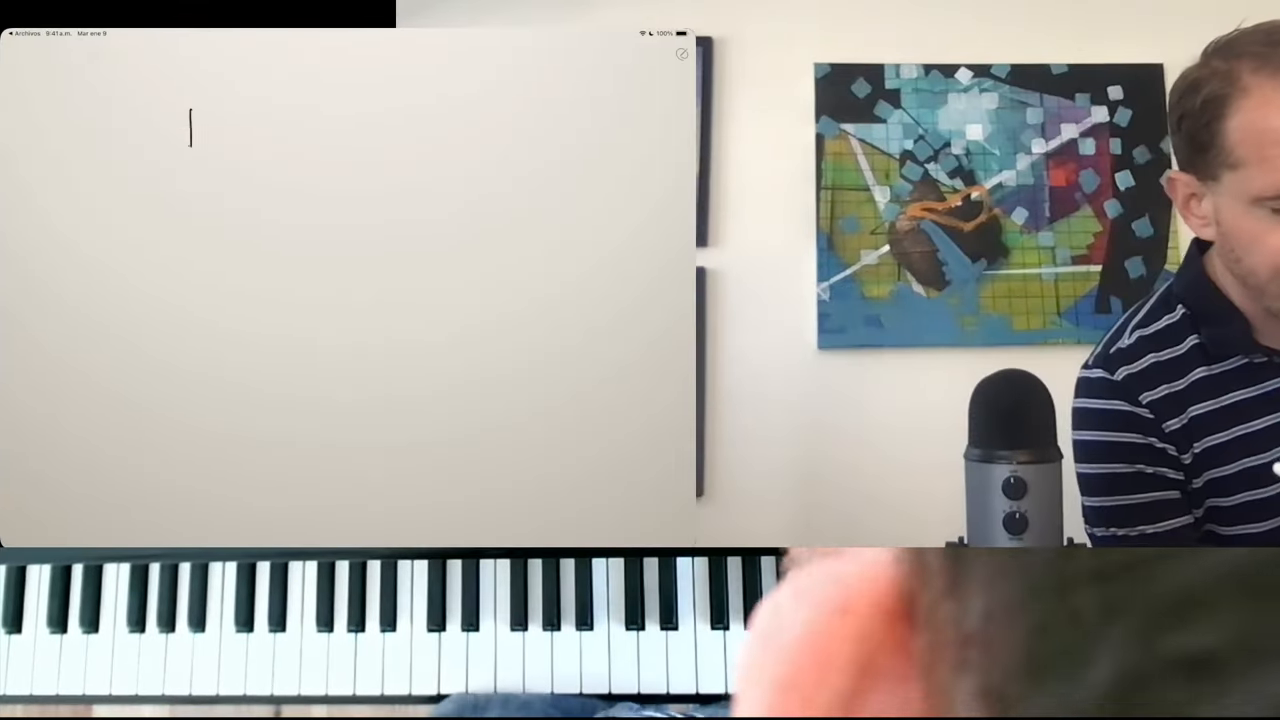
- Search the forScore library for 'tonici' to find the tonicization exercise
type("tonici")
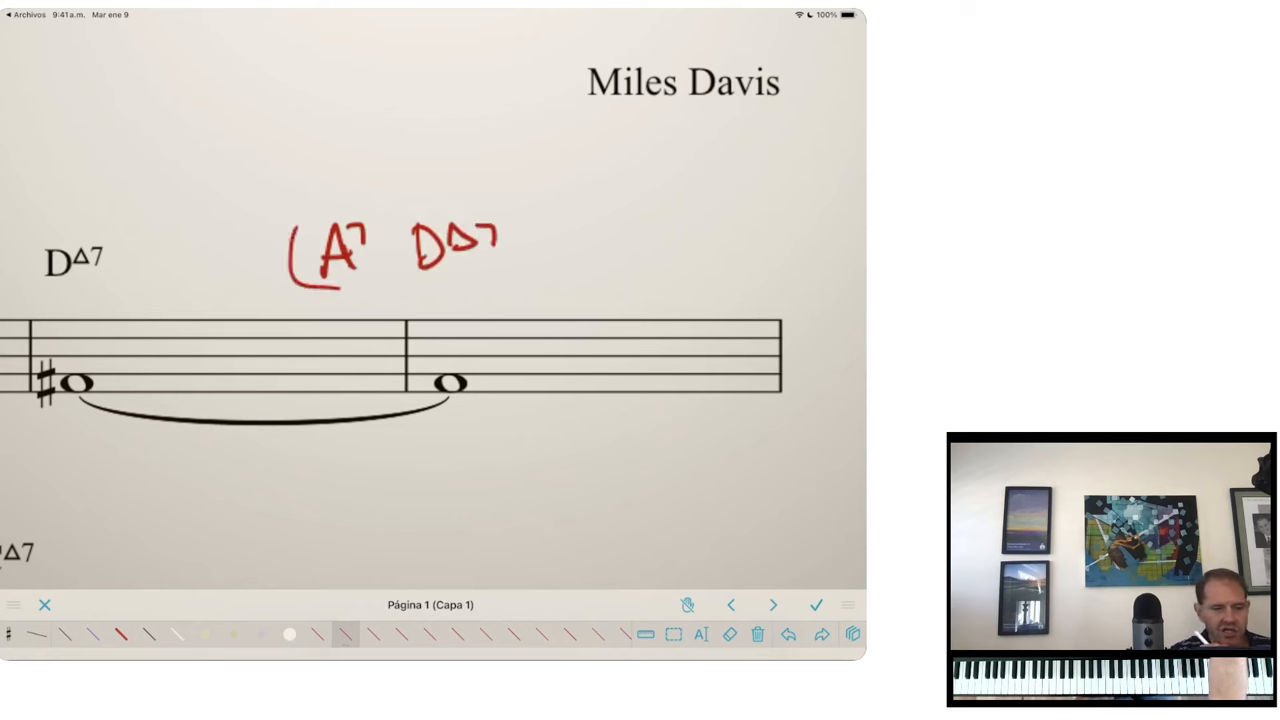
- Handwrite a red chord symbol above the final tied bar of Tune Up
left_click_drag(525, 200, 545, 285)
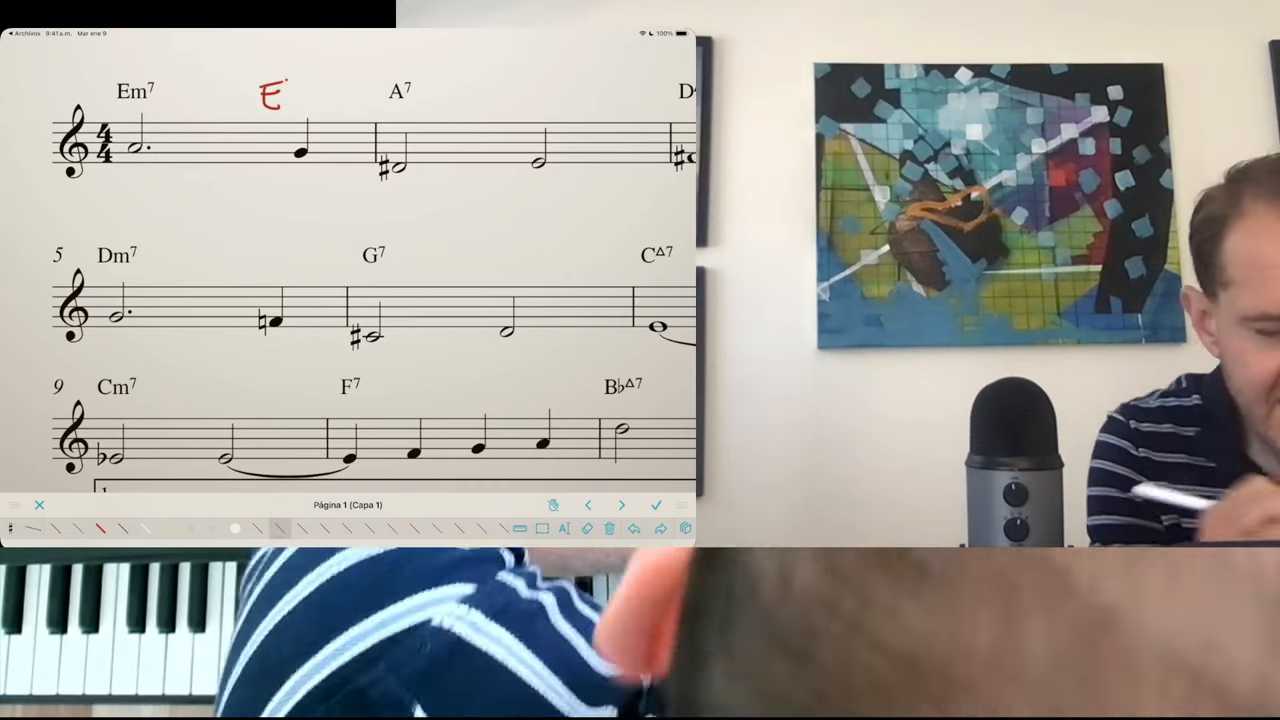
- Write a red E7(#9) above the Em7 bar
left_click_drag(290, 75, 390, 90)
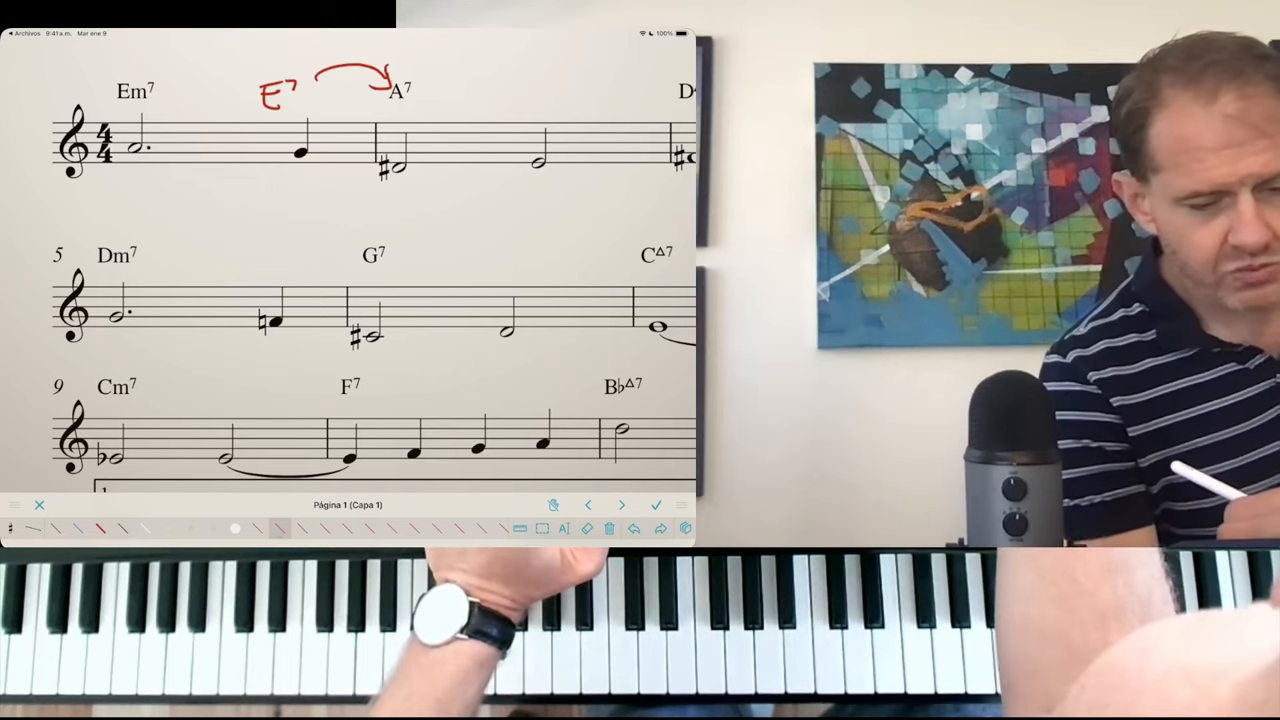
type("(#9")
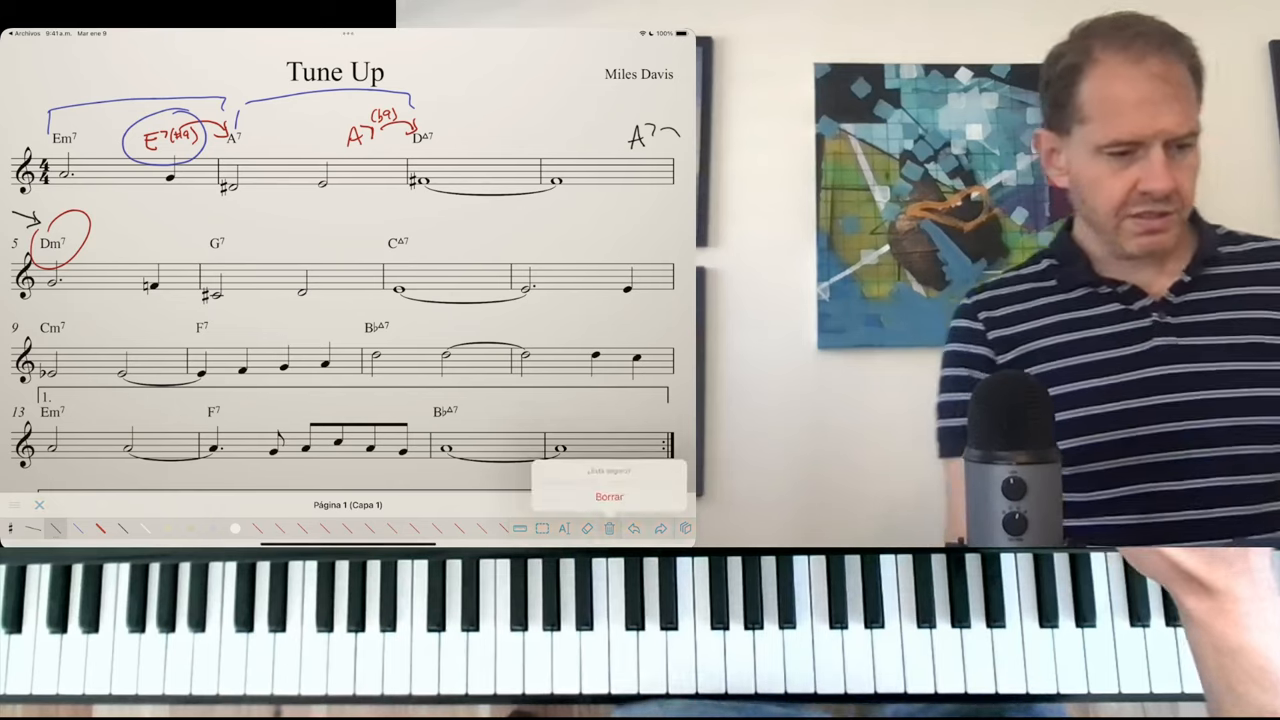
left_click(609, 497)
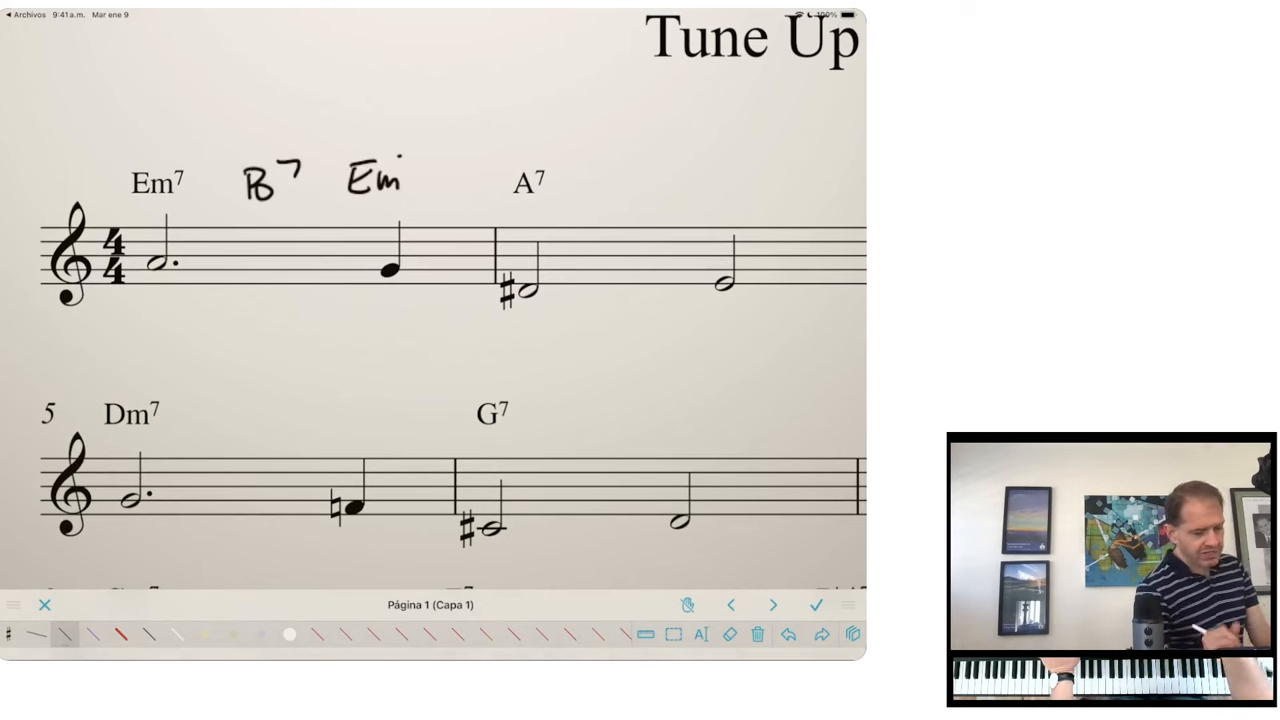
- Add a 7 to the handwritten Em, cross out B7 in red, and write F7 above it
left_click_drag(395, 175, 412, 158)
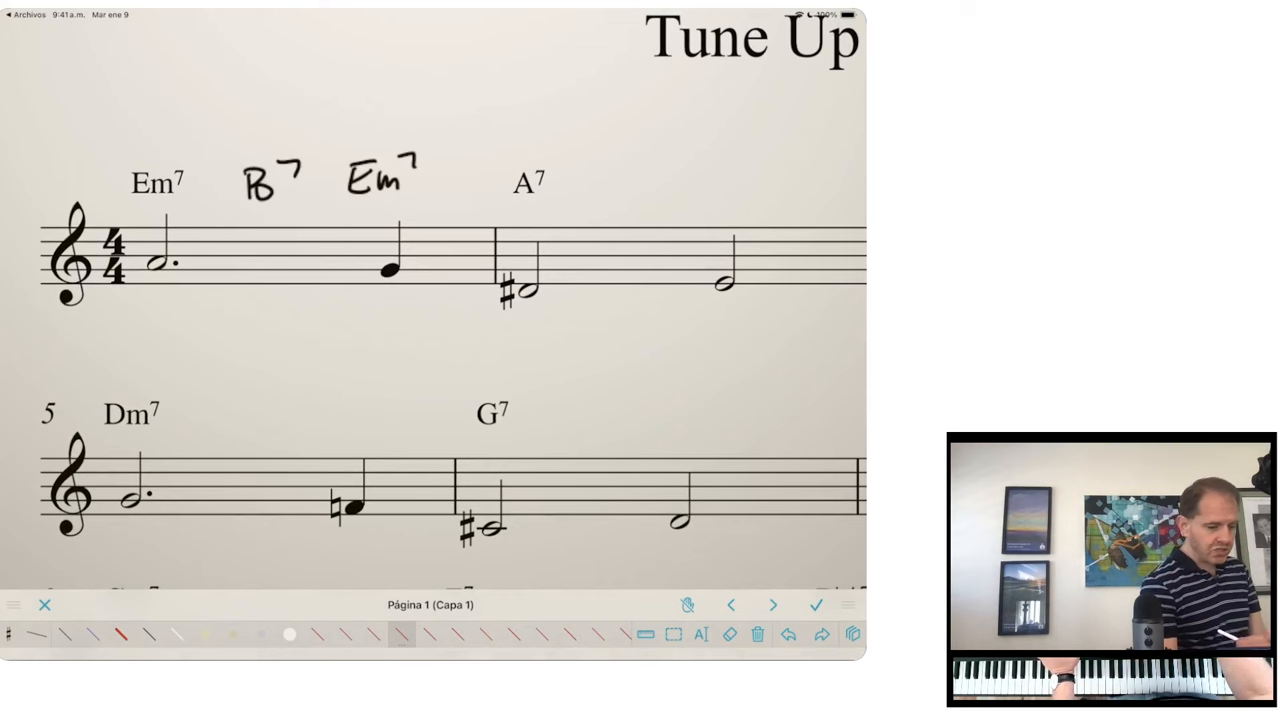
left_click_drag(240, 160, 290, 200)
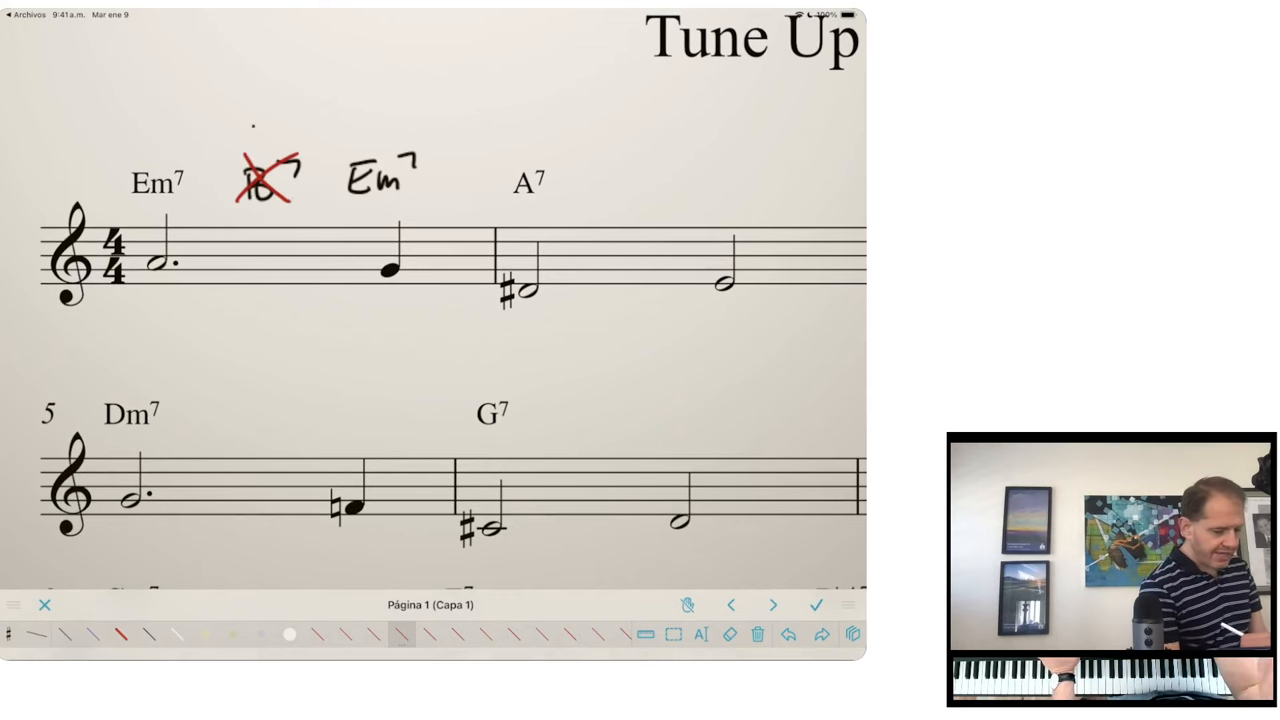
left_click_drag(255, 130, 305, 110)
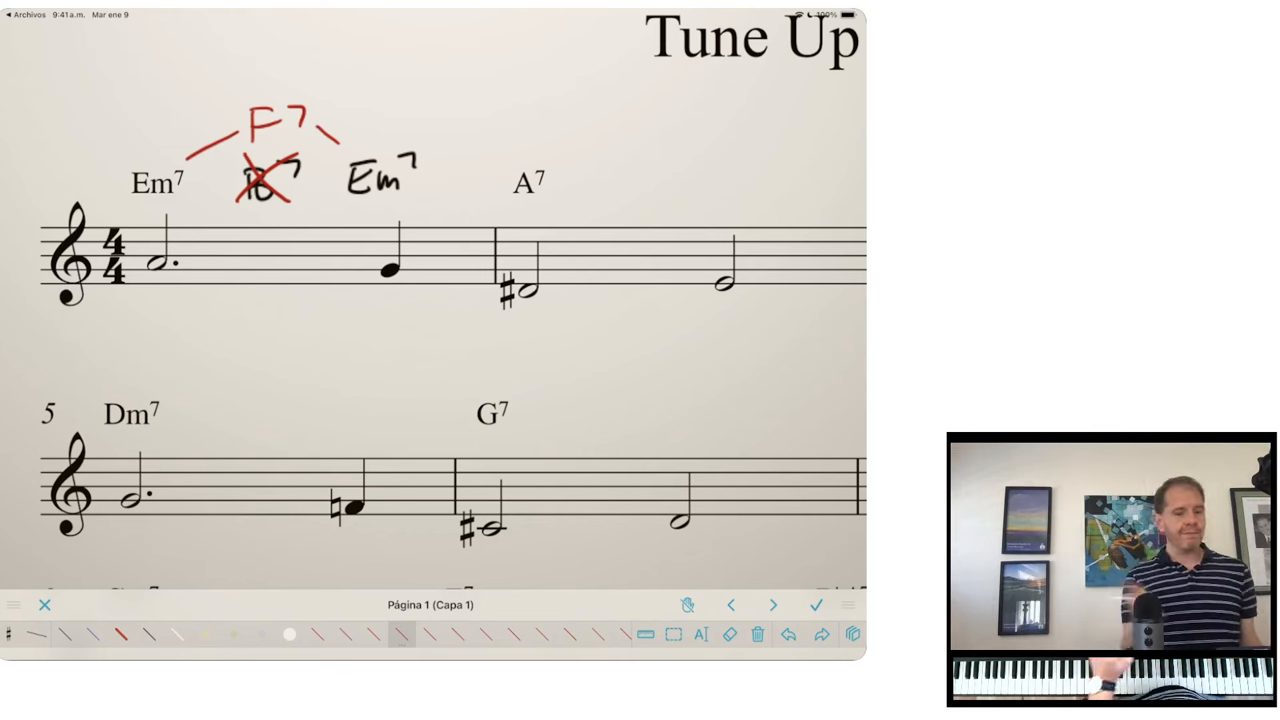
- Write E7 over measure 2, B♭7 in blue, and finish the A7 chord symbols above the staff
left_click_drag(610, 195, 625, 180)
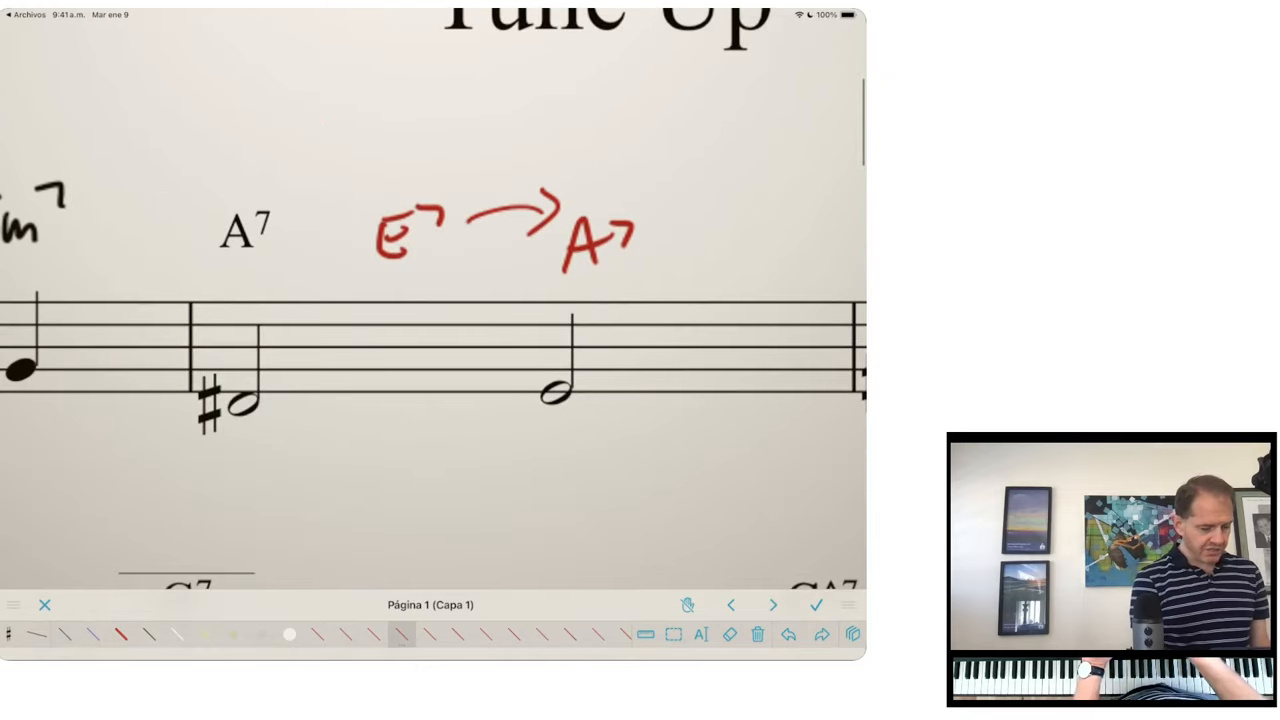
left_click_drag(390, 180, 410, 140)
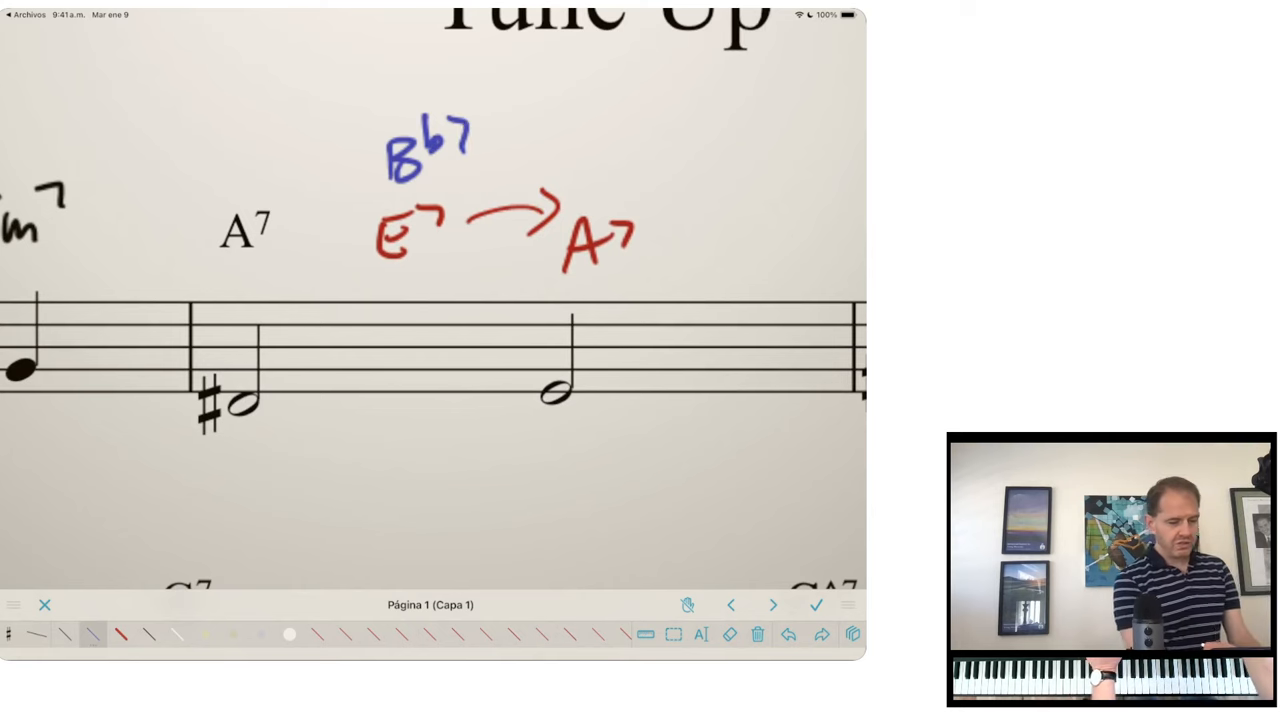
left_click_drag(510, 145, 595, 200)
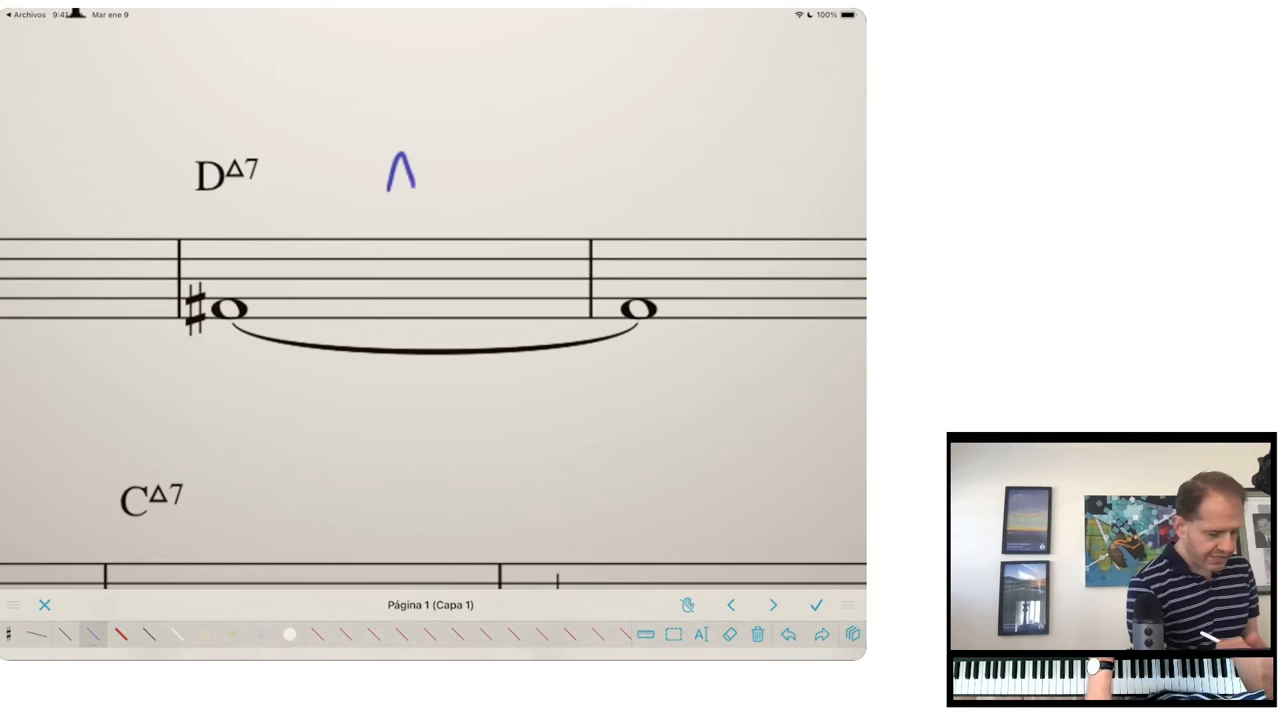
left_click_drag(385, 175, 630, 180)
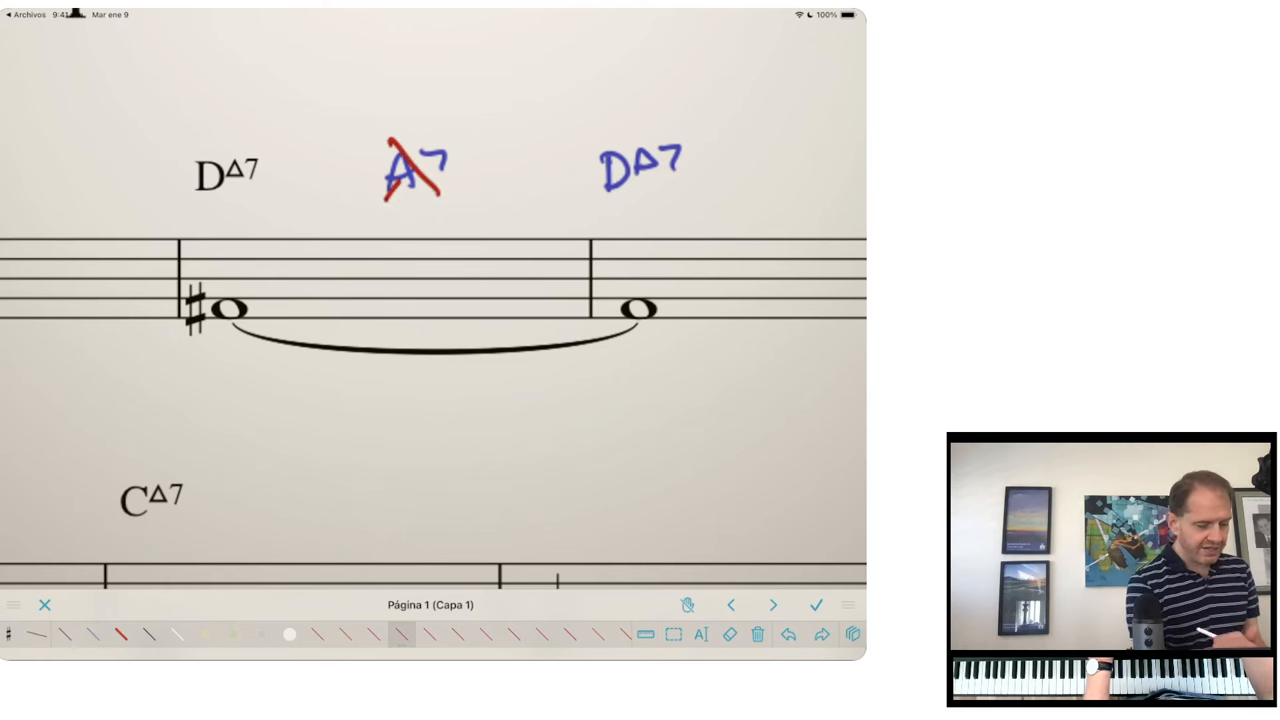
left_click_drag(405, 95, 480, 85)
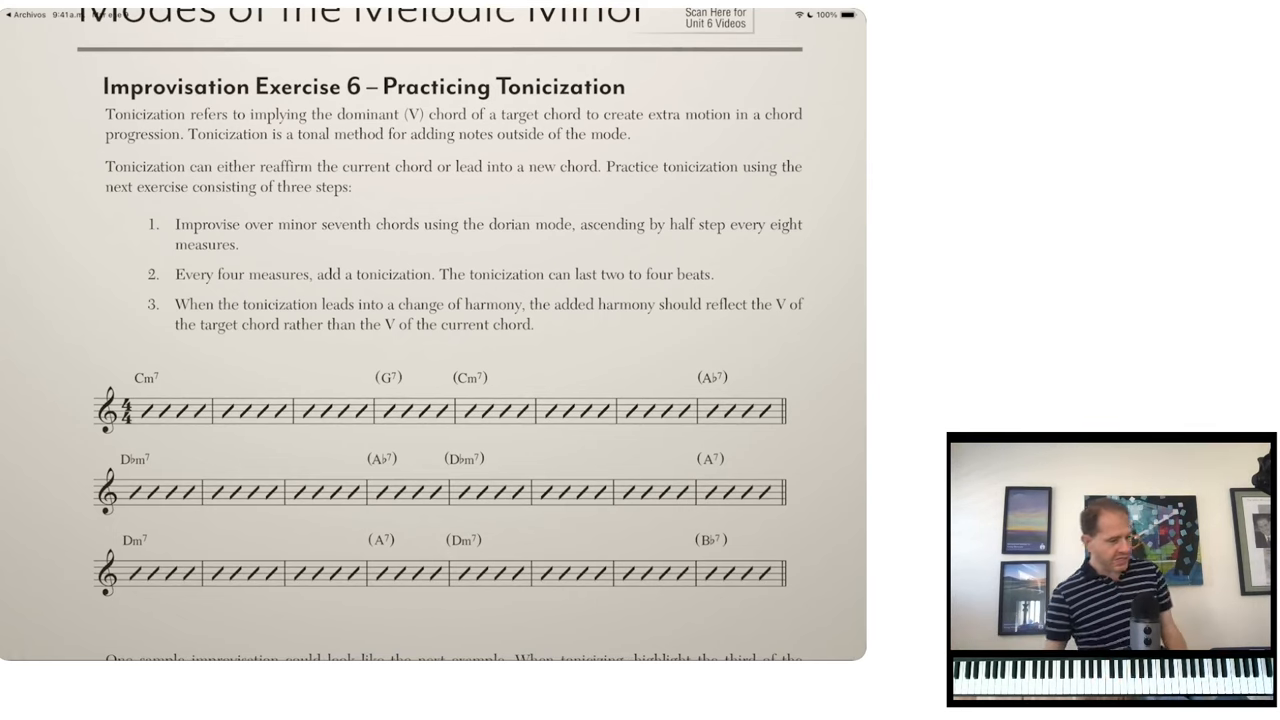
- Circle Dm7 in red, arc across the first line, box G7/A♭7/A7, and arrow to Cm7
scroll("down", 3)
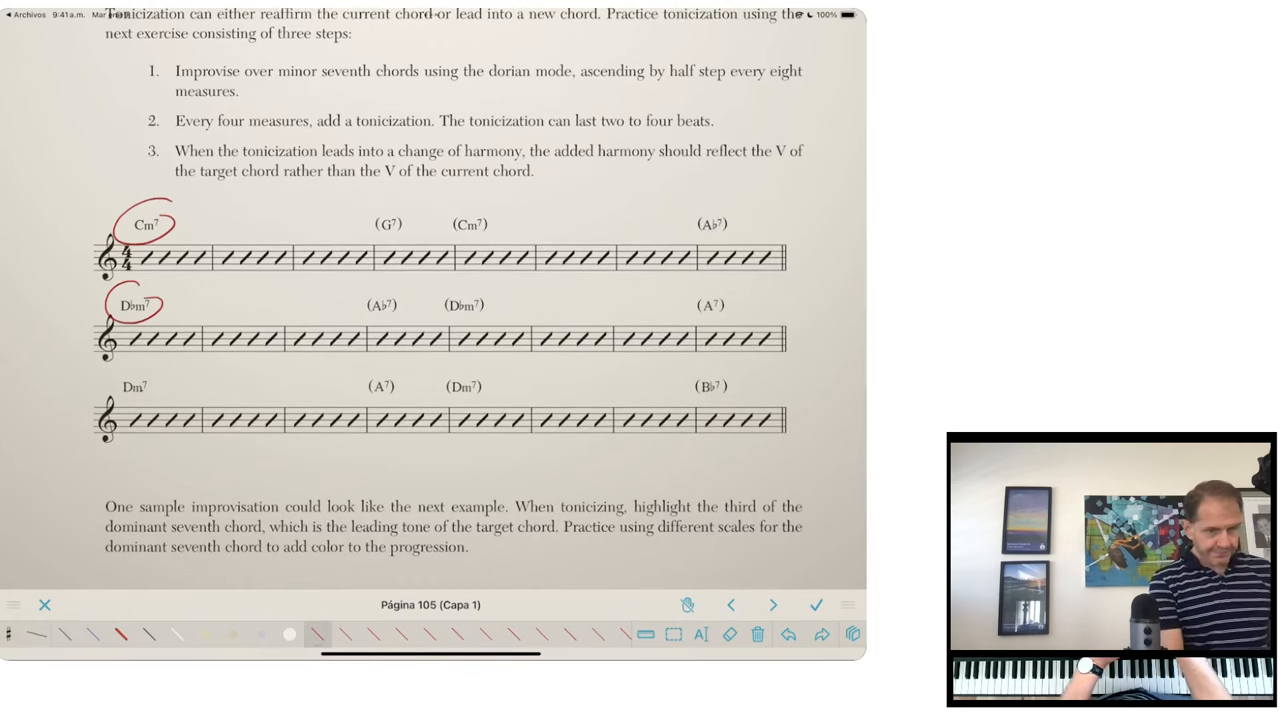
left_click_drag(120, 380, 150, 400)
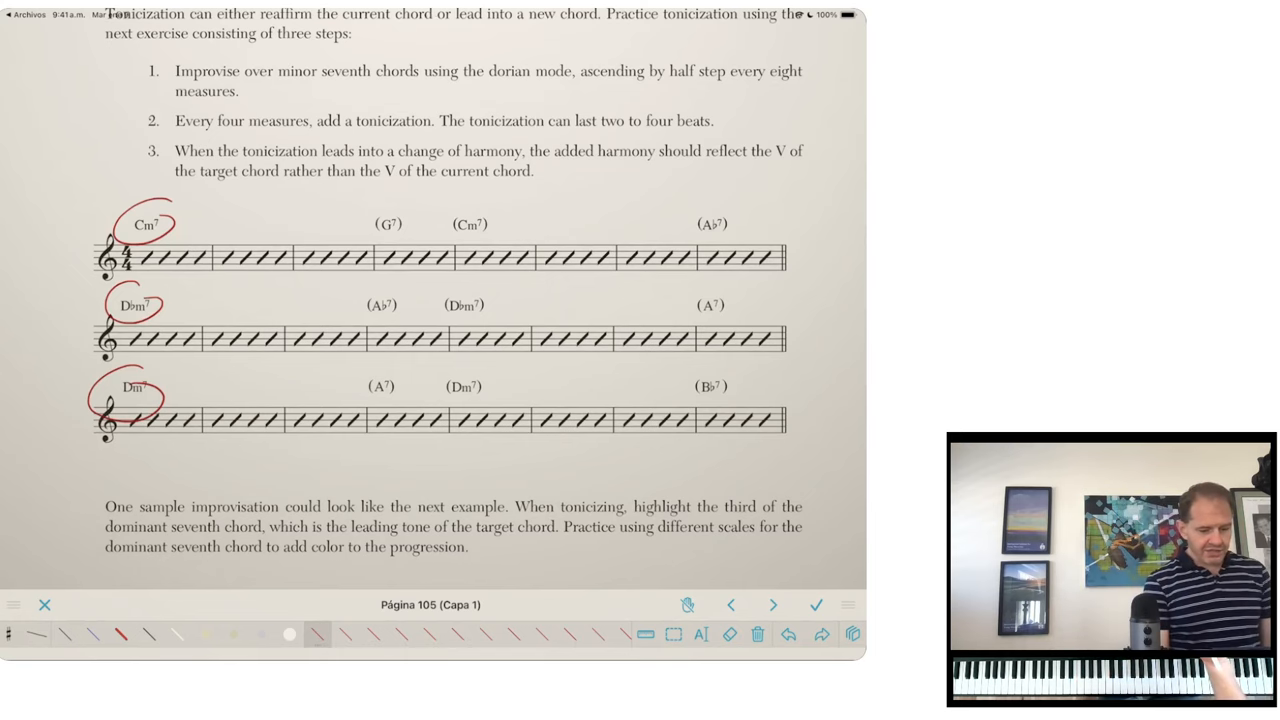
left_click(457, 634)
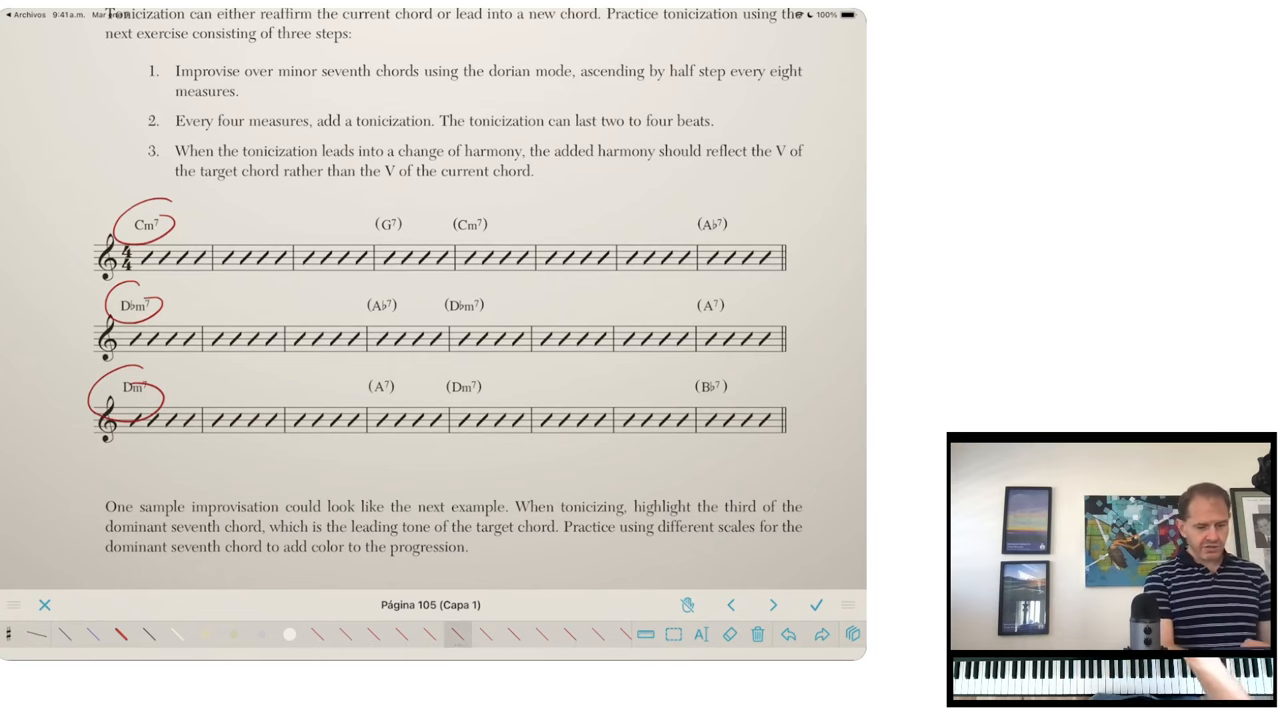
left_click_drag(150, 215, 775, 210)
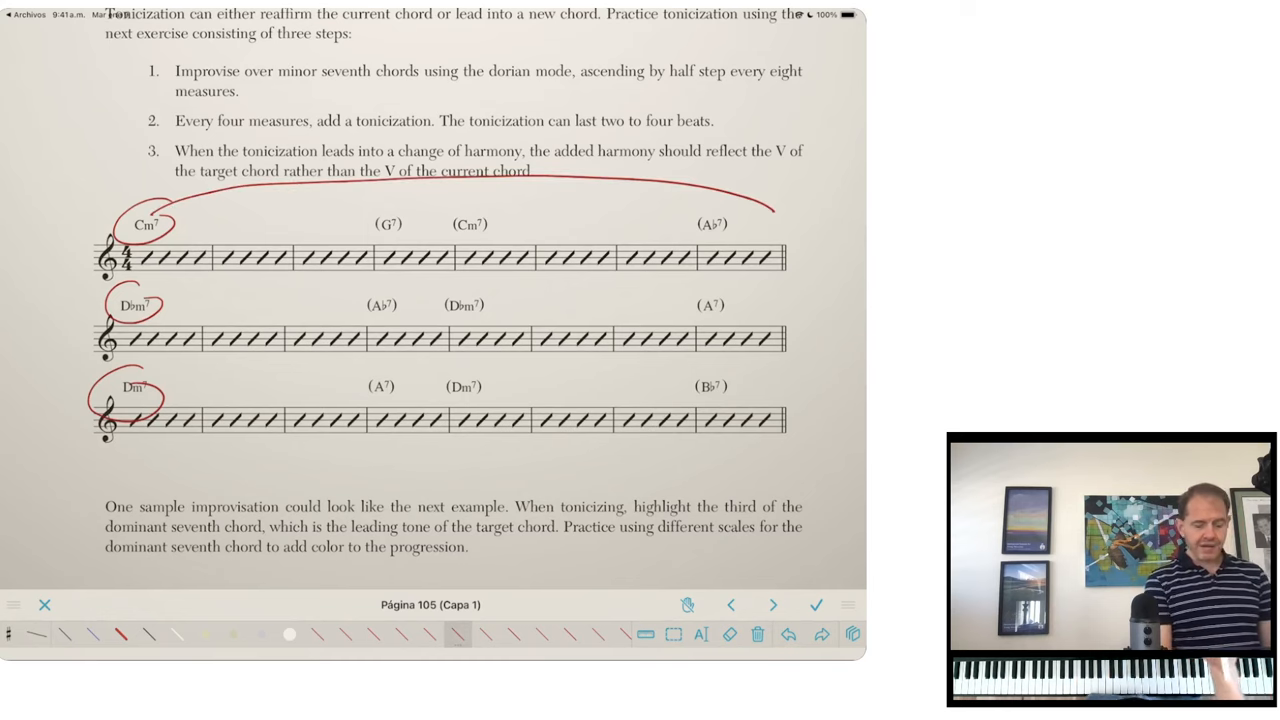
left_click_drag(366, 205, 420, 408)
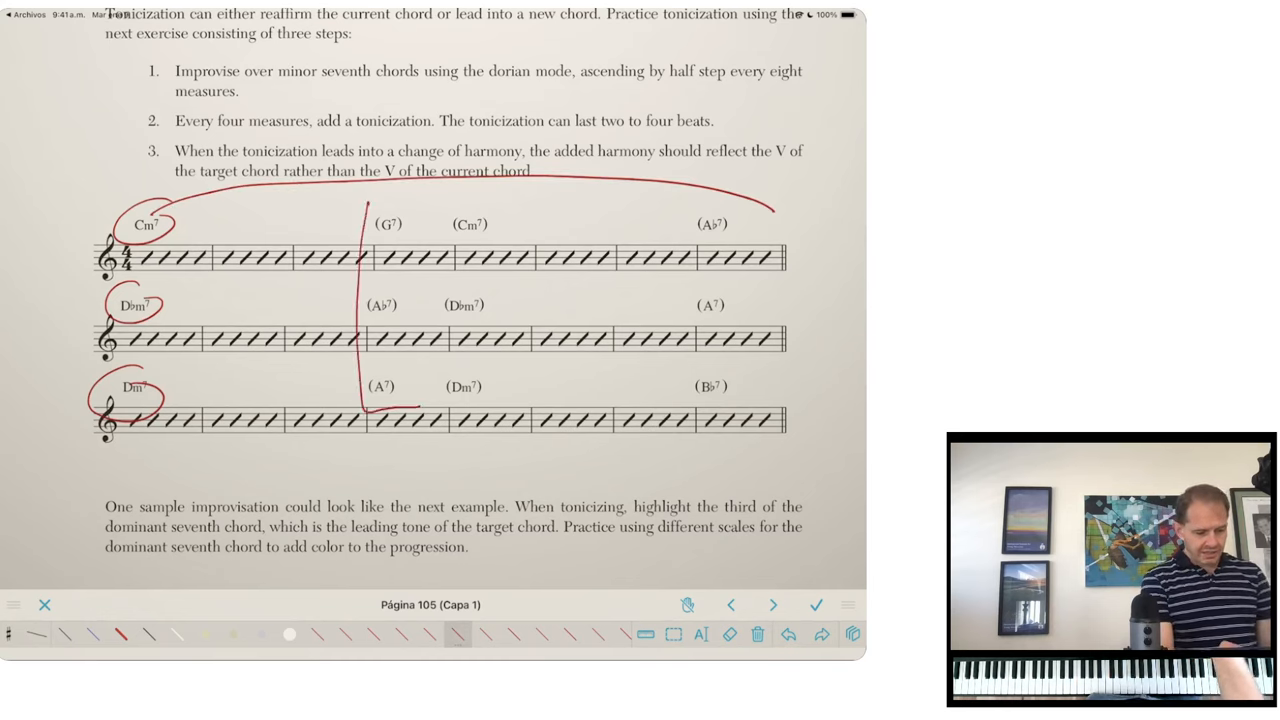
left_click_drag(375, 205, 420, 410)
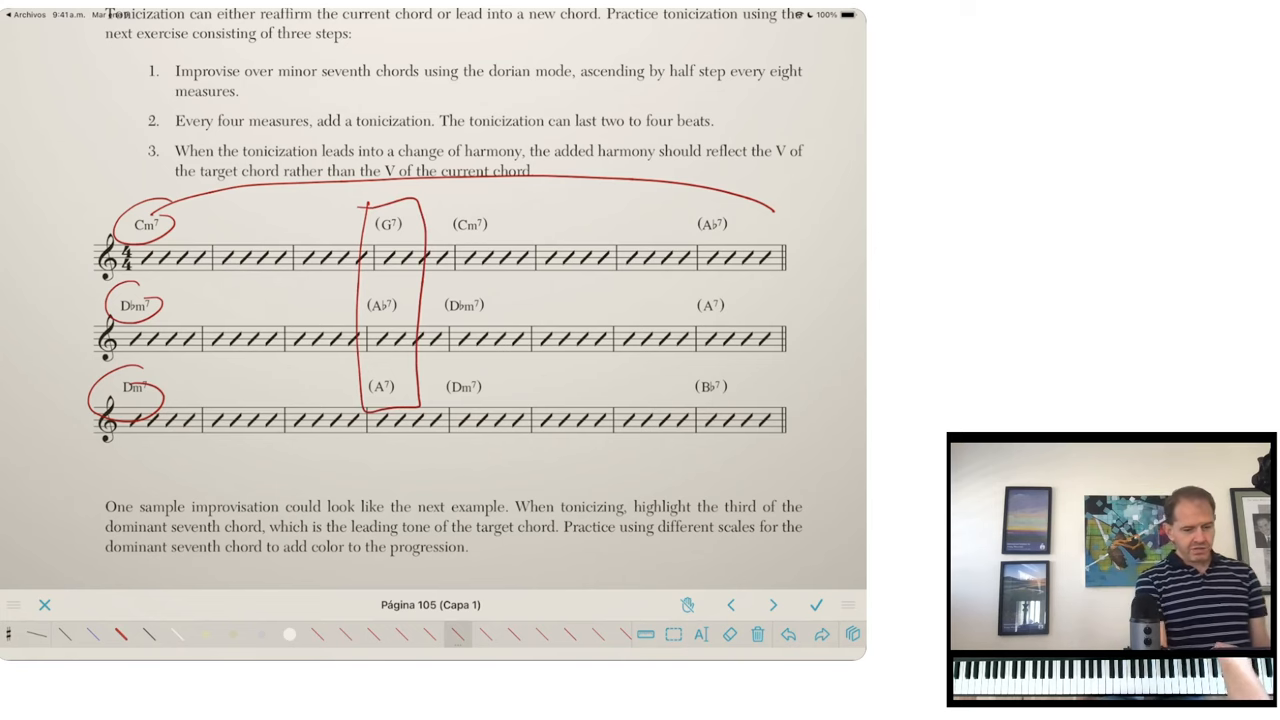
left_click_drag(415, 195, 470, 225)
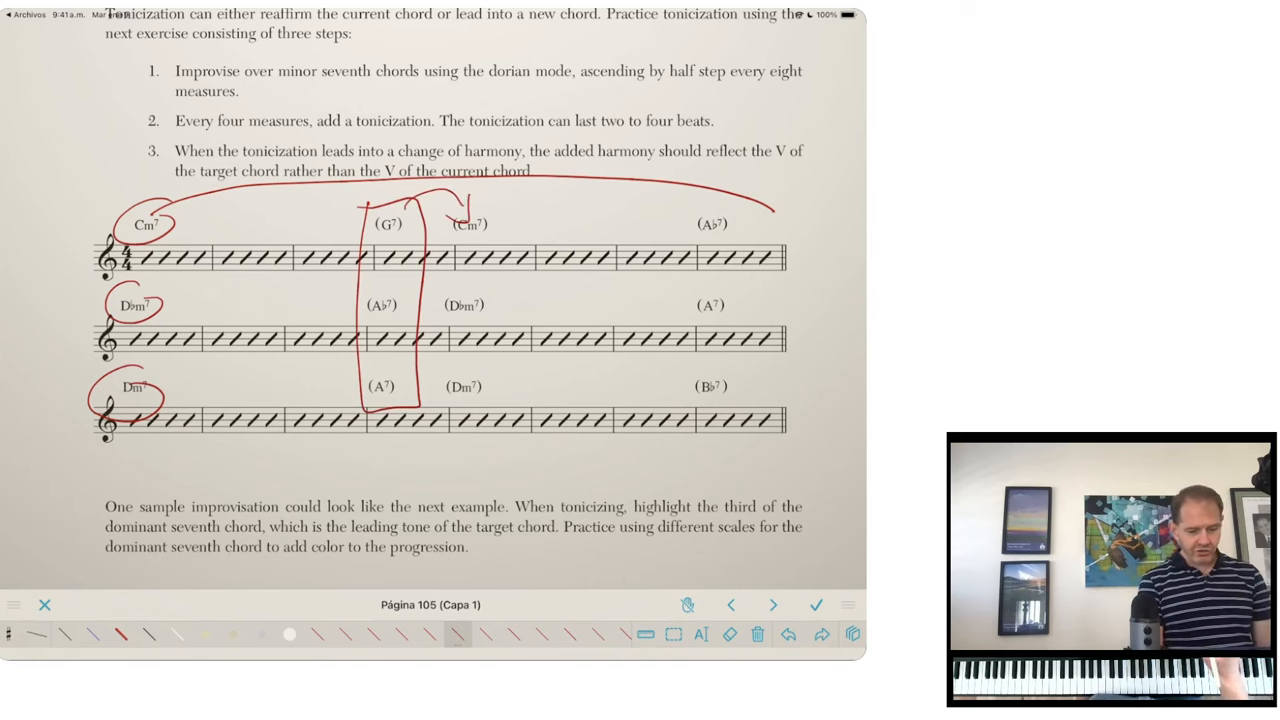